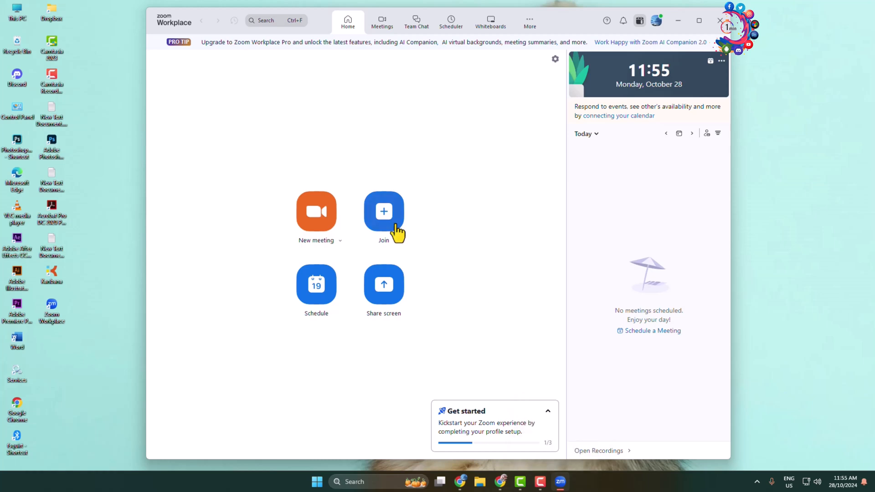
mouse_move(334, 232)
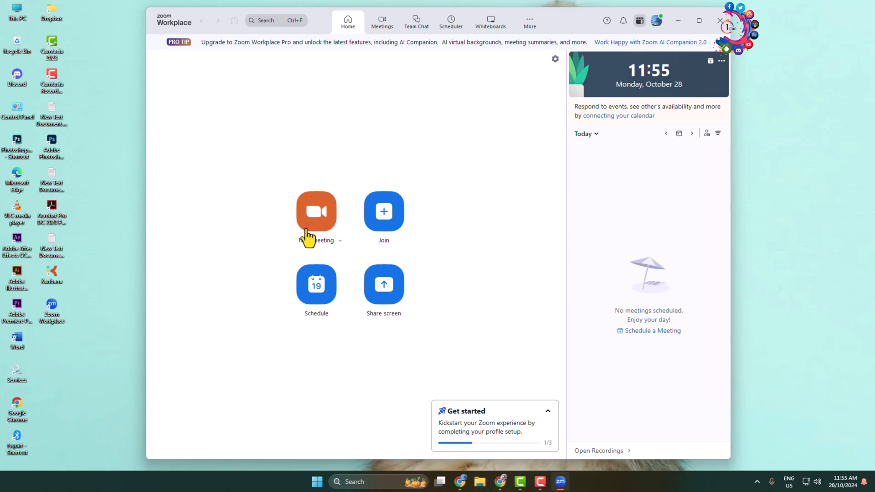
mouse_move(316, 290)
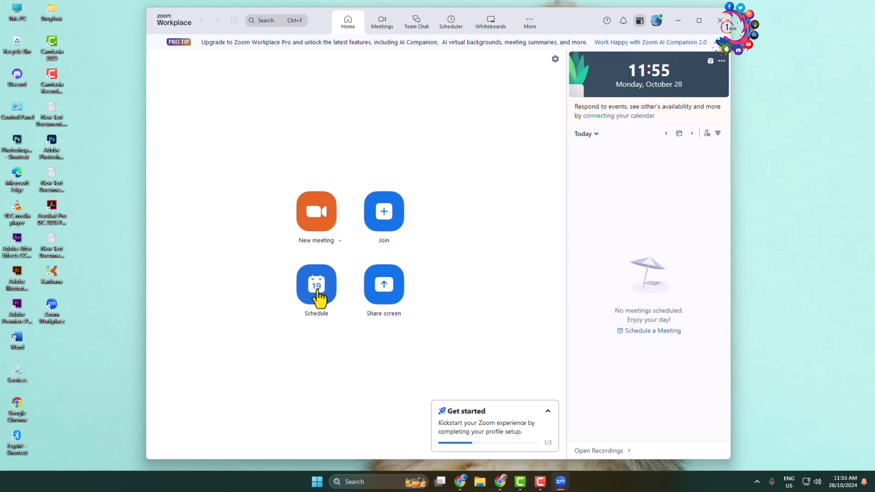
mouse_move(320, 292)
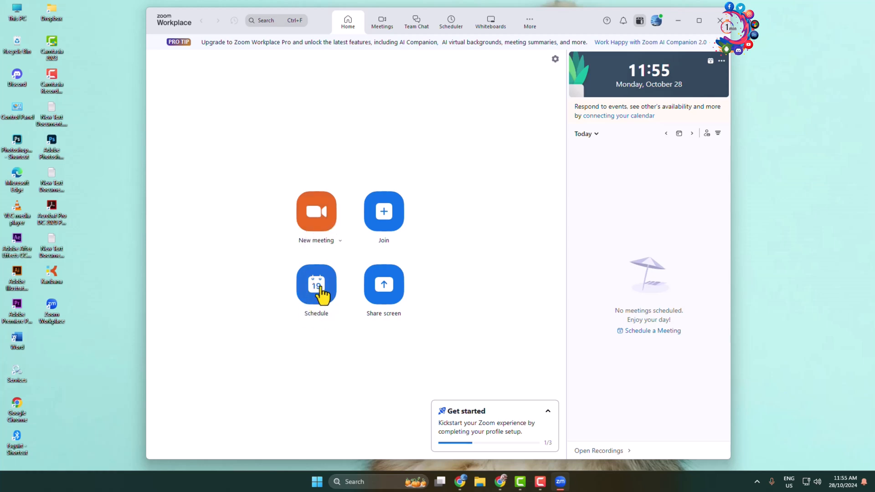
mouse_move(317, 210)
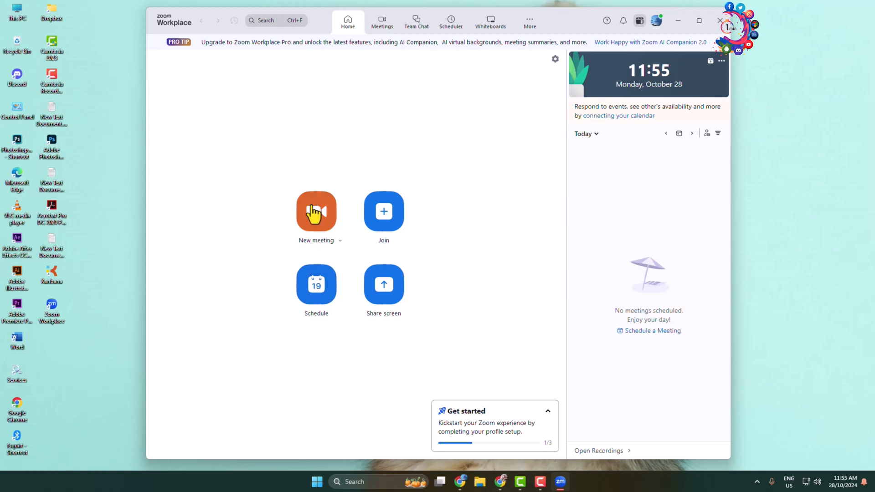
Step: Start an instant meeting and show its participants list with the host alone
click(316, 212)
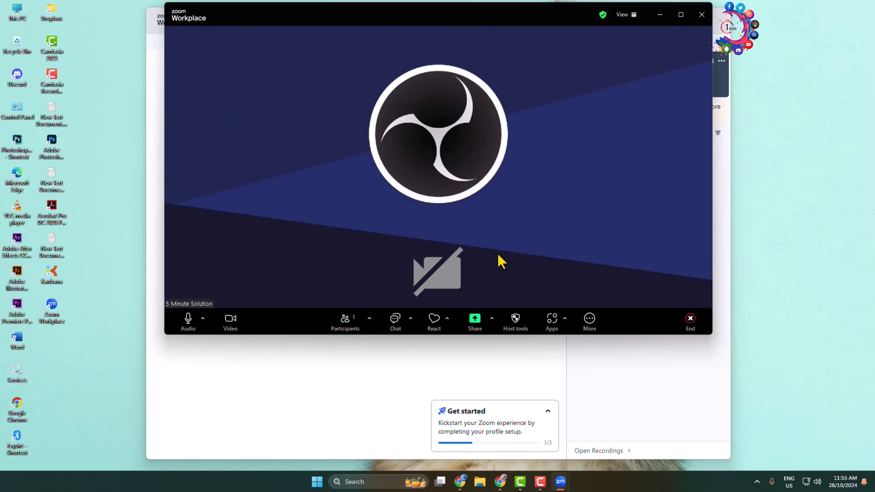
mouse_move(484, 234)
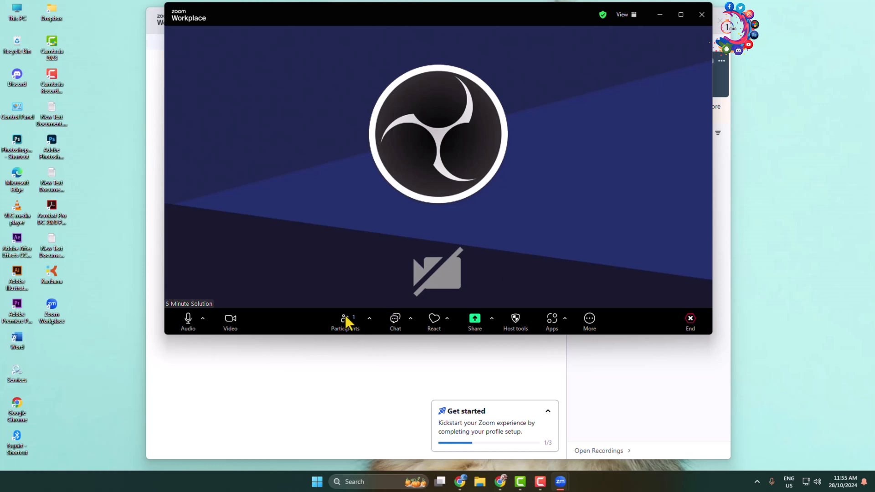
click(344, 321)
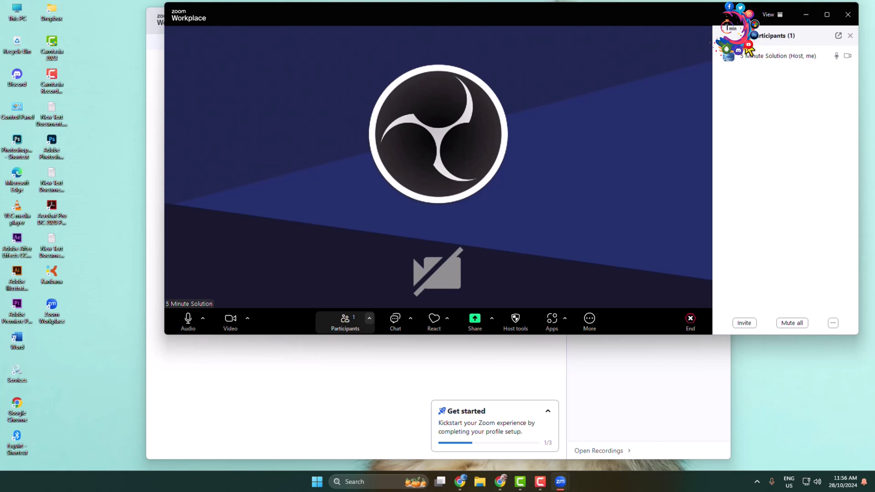
mouse_move(757, 50)
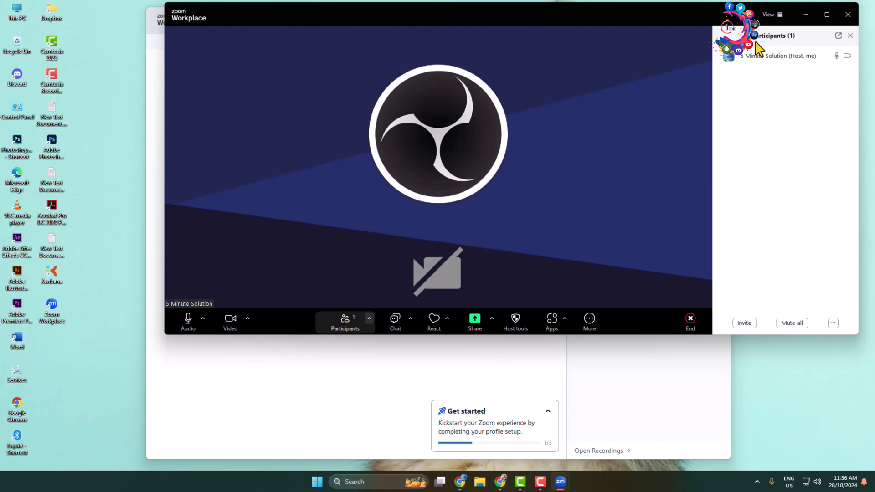
Step: Bring up the Invite window from the Participants panel and switch it to email invitations
click(743, 323)
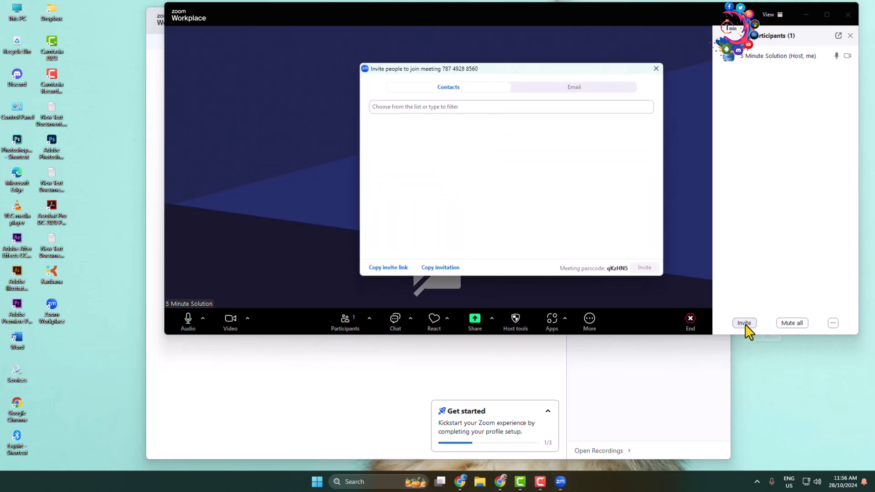
mouse_move(410, 133)
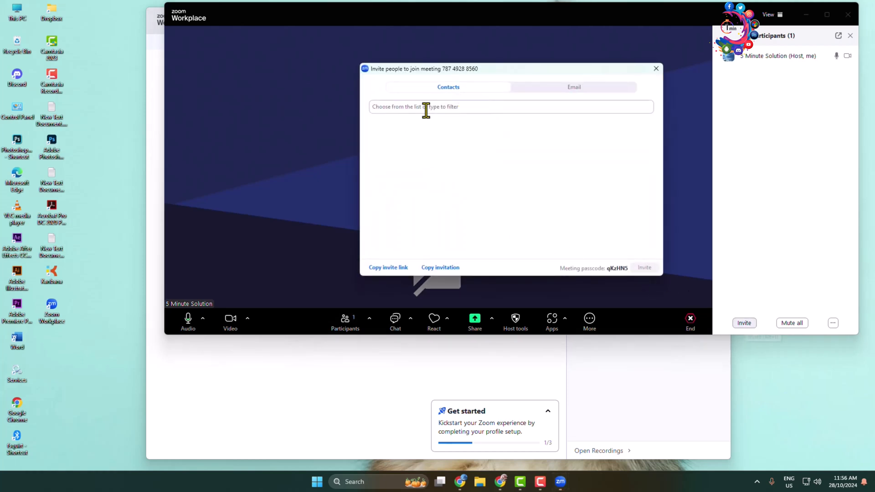
click(502, 107)
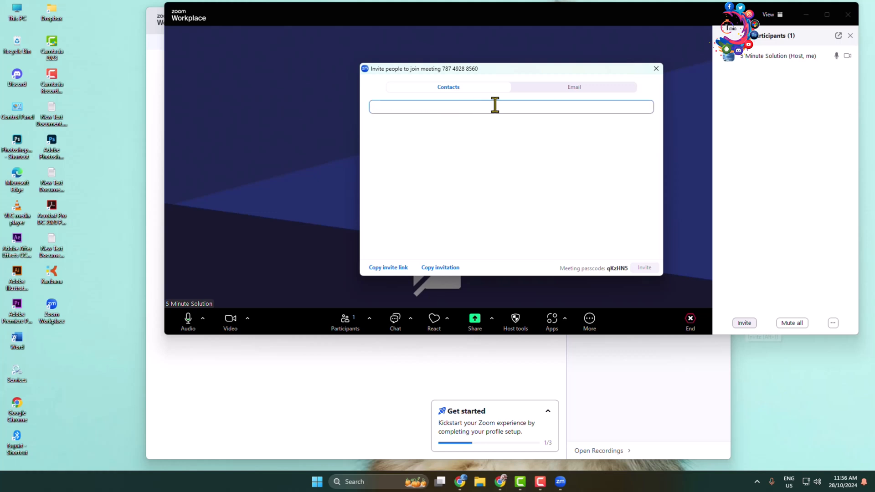
mouse_move(418, 105)
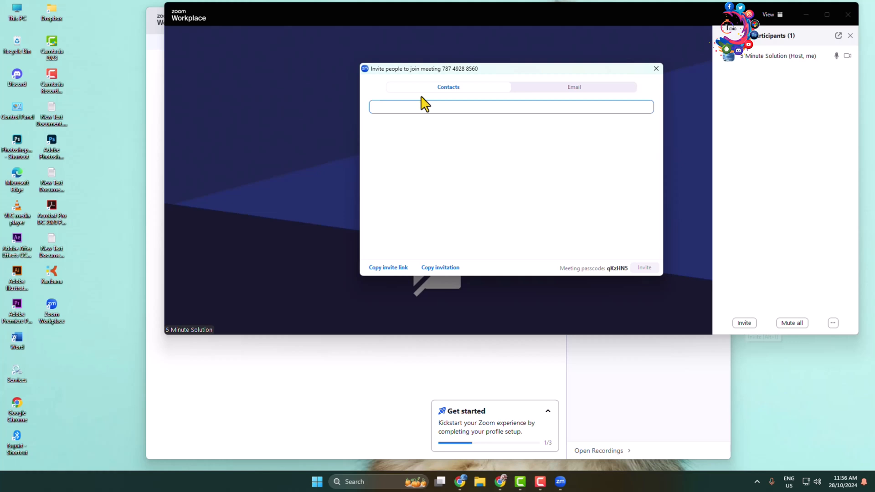
click(573, 87)
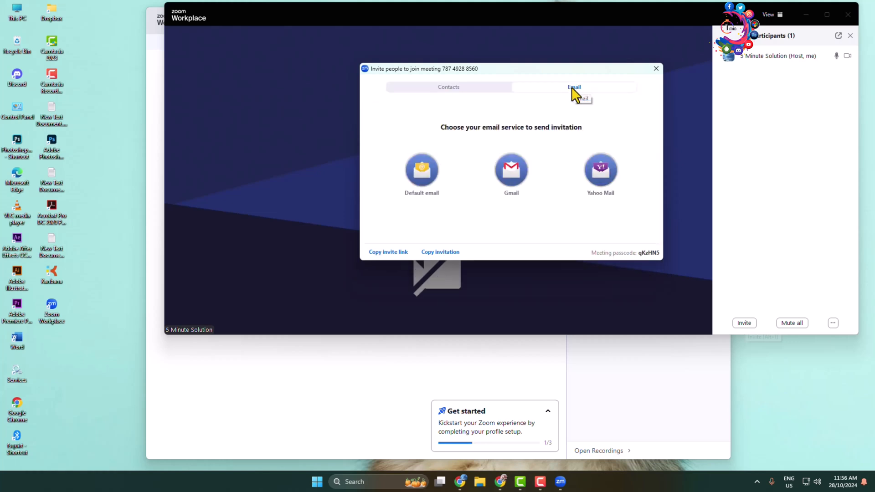
mouse_move(574, 81)
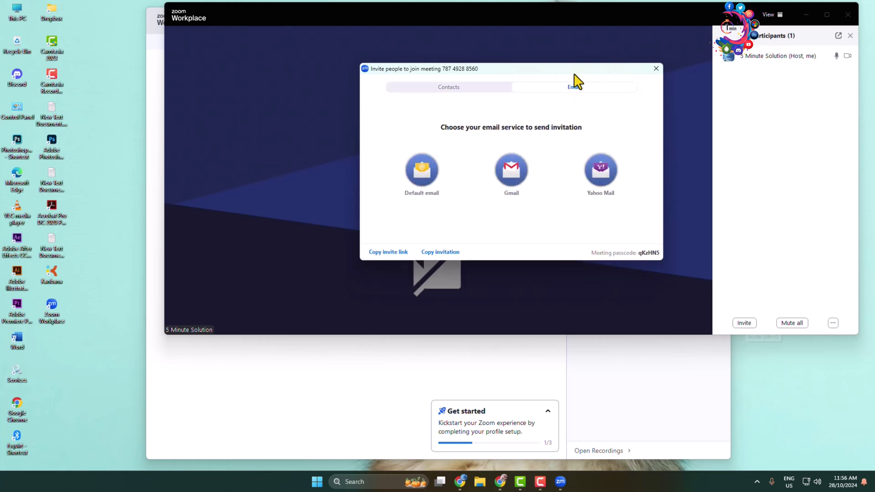
mouse_move(559, 128)
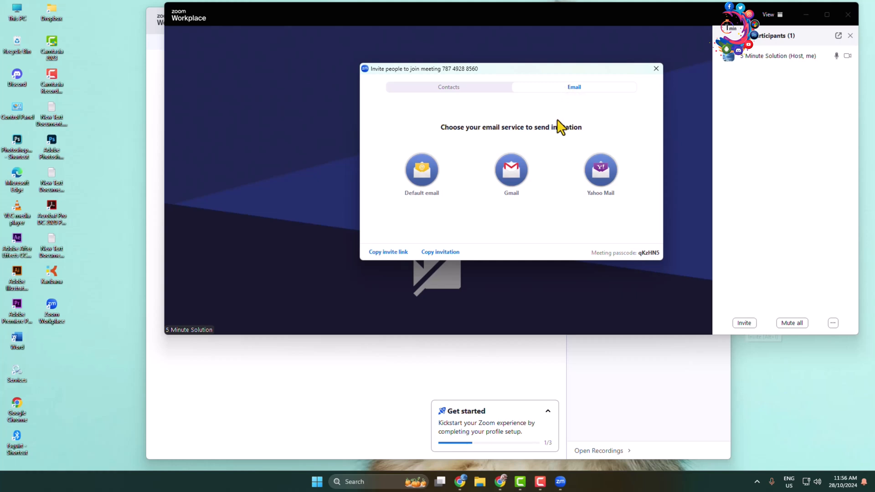
mouse_move(547, 124)
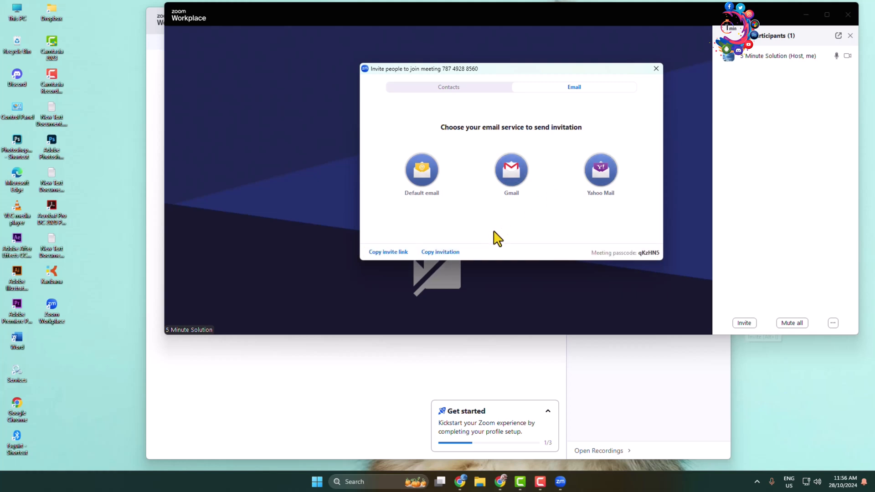
mouse_move(458, 240)
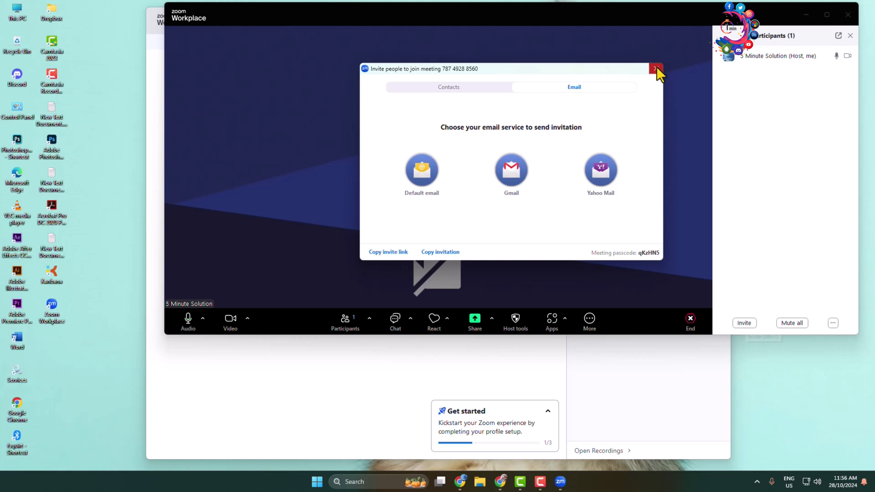
Step: Close the Invite window and leave the meeting, returning to the home screen
click(657, 69)
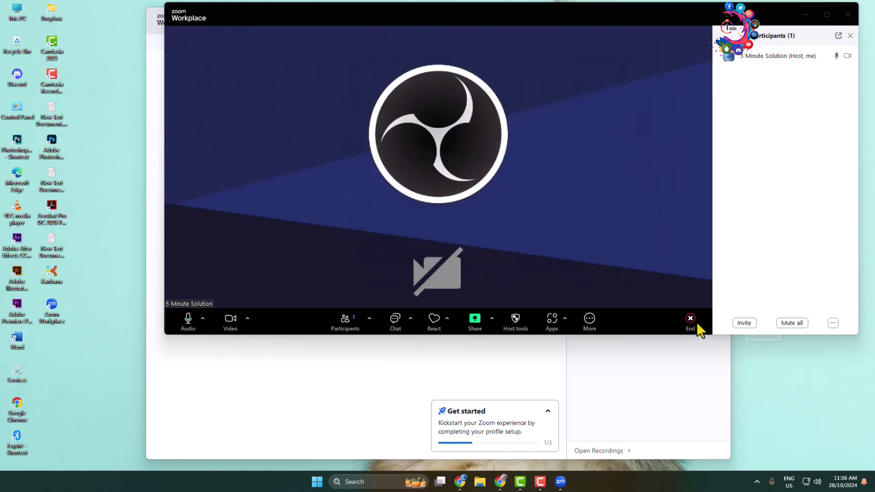
click(690, 322)
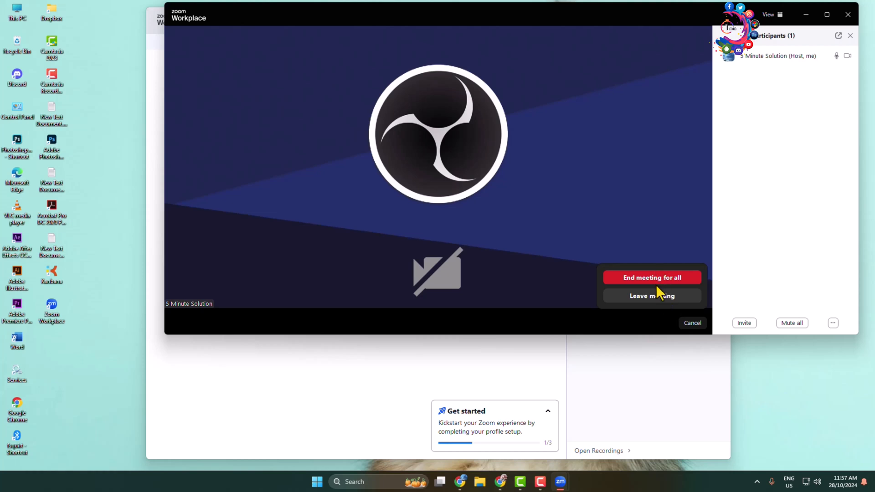
mouse_move(658, 302)
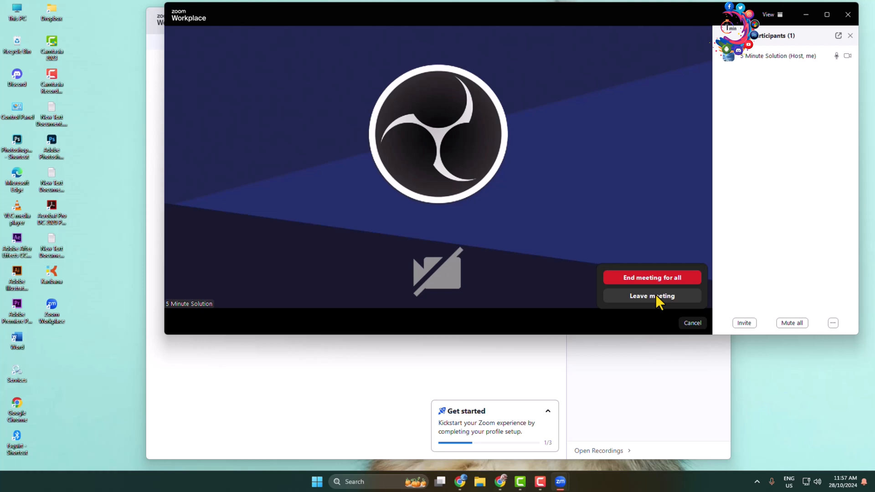
click(652, 295)
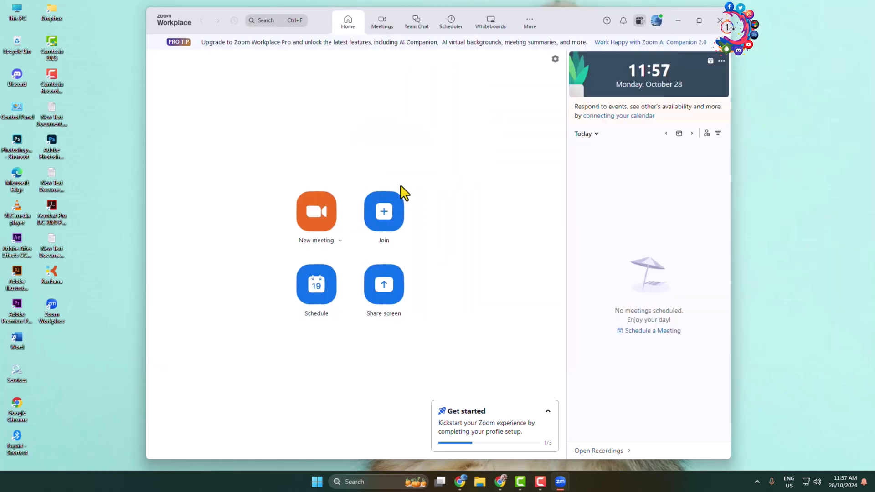
mouse_move(316, 284)
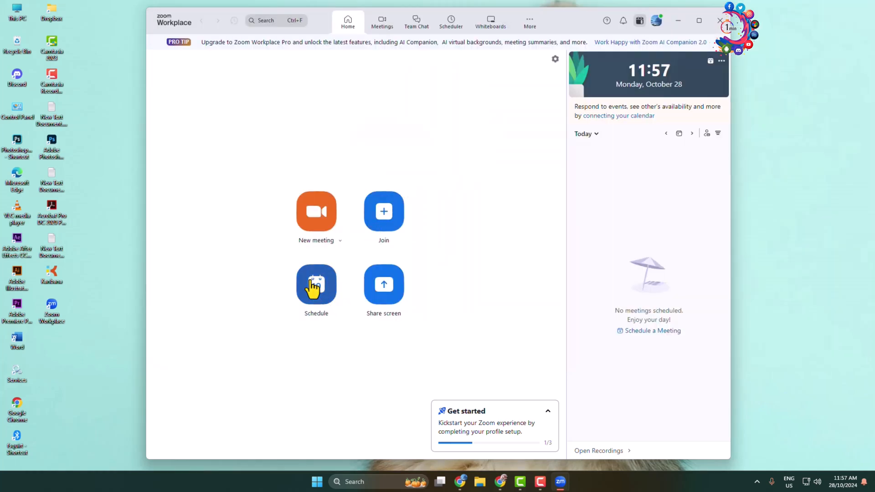
Step: Begin scheduling a new meeting dated 29 October 2024 running 18:45 to 19:45
click(316, 283)
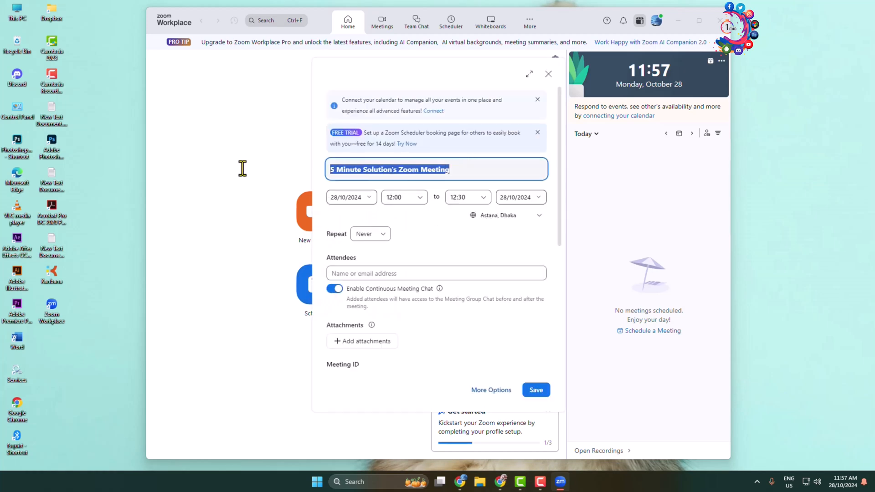
click(349, 197)
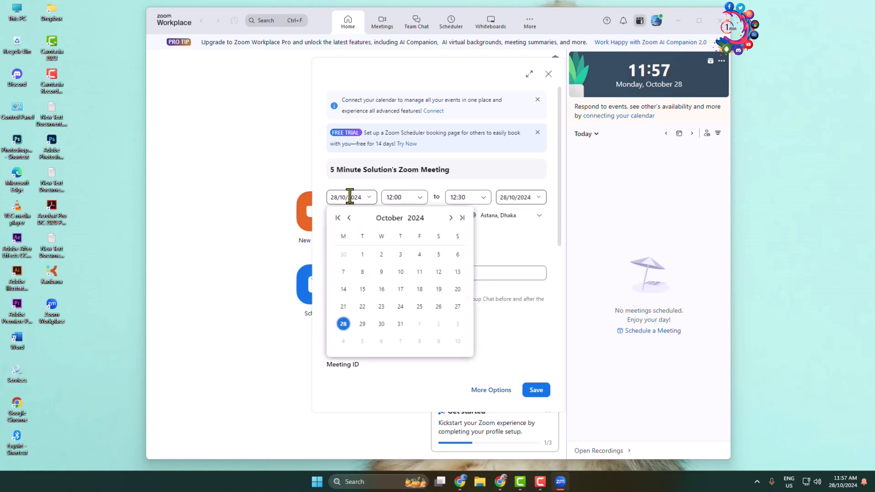
click(362, 323)
text(18:45)
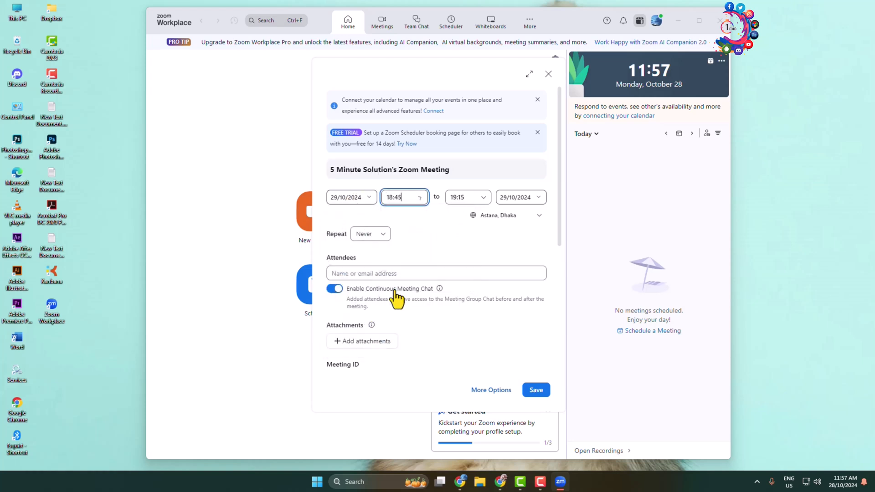
click(467, 196)
text(4)
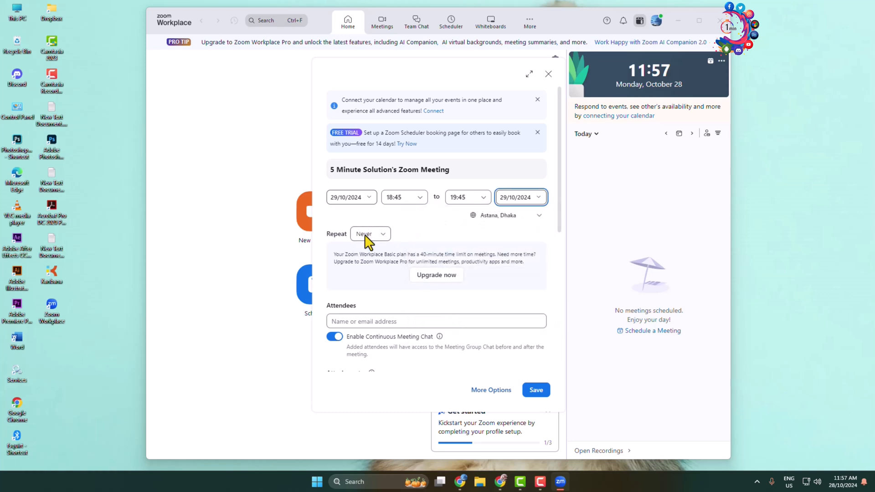
click(369, 233)
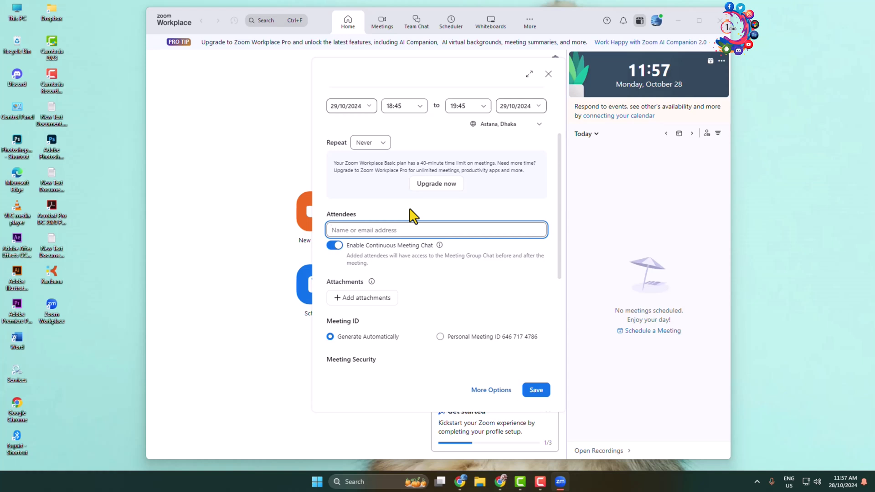
mouse_move(334, 258)
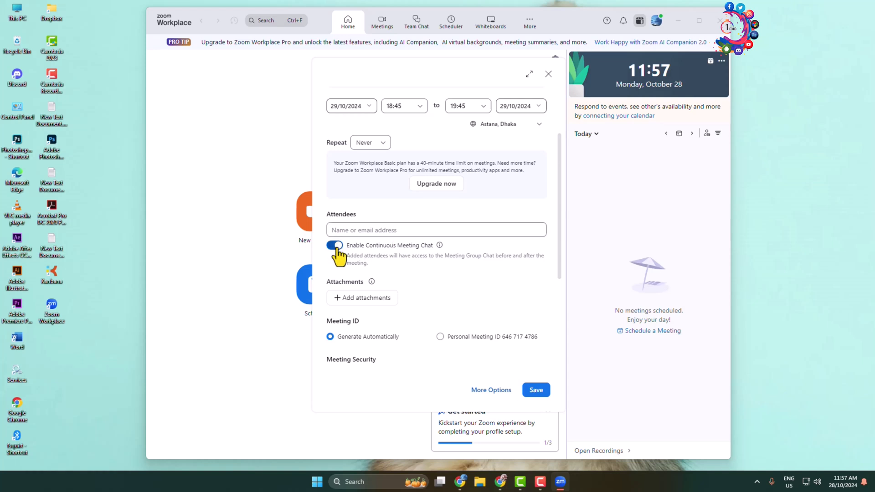
Step: Switch the meeting to the Personal Meeting ID and turn the waiting room off
scroll(down, 3)
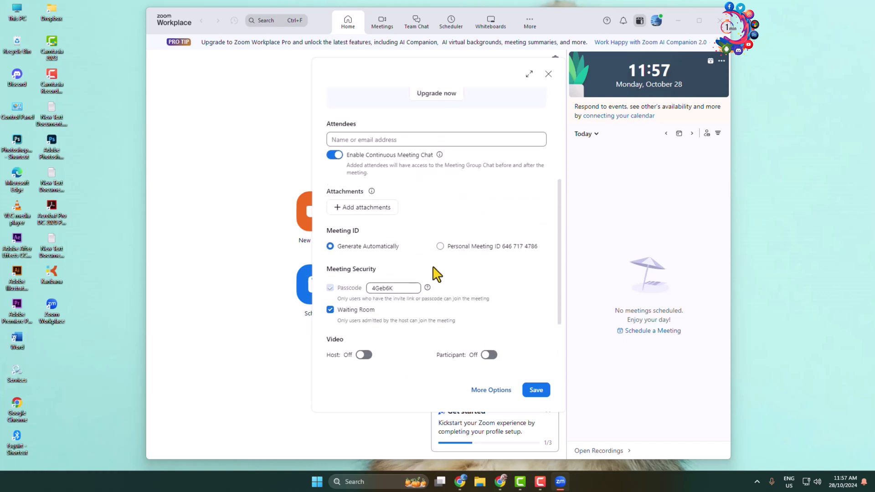
mouse_move(358, 217)
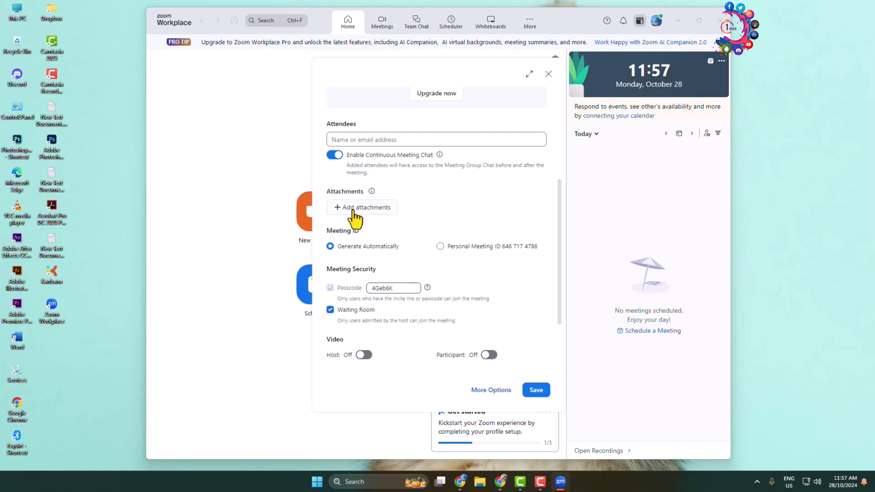
mouse_move(441, 263)
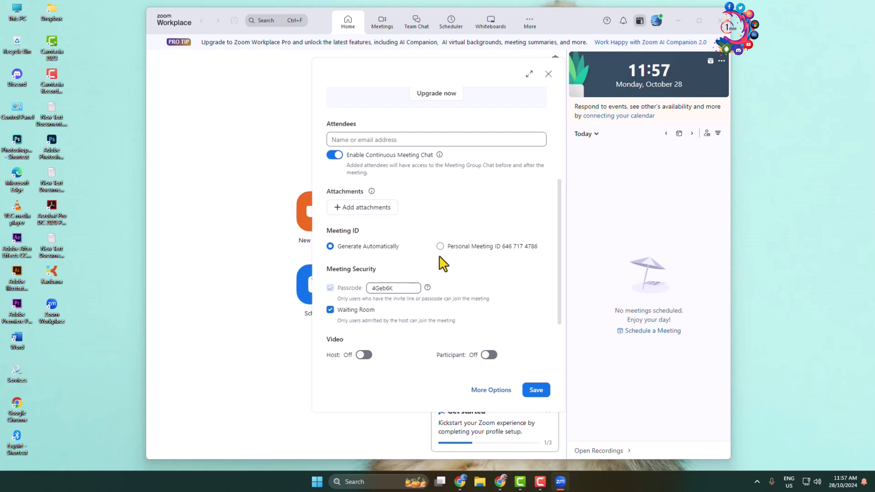
scroll(down, 3)
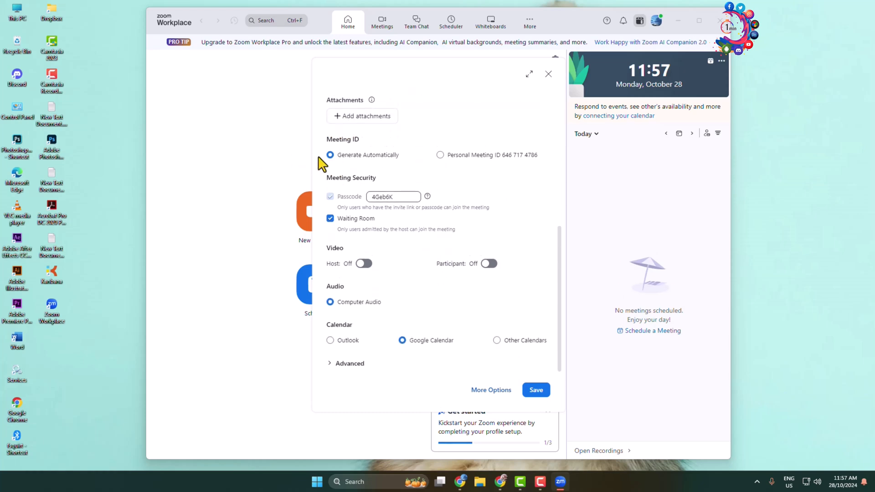
mouse_move(367, 152)
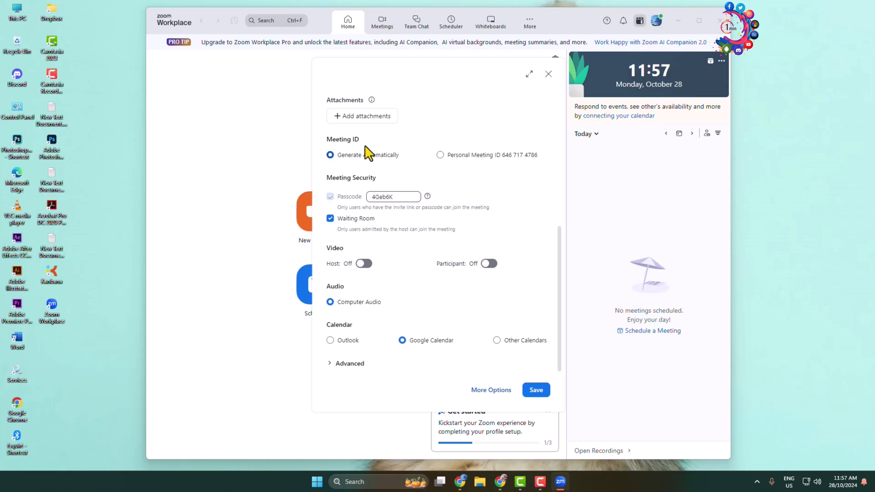
click(440, 155)
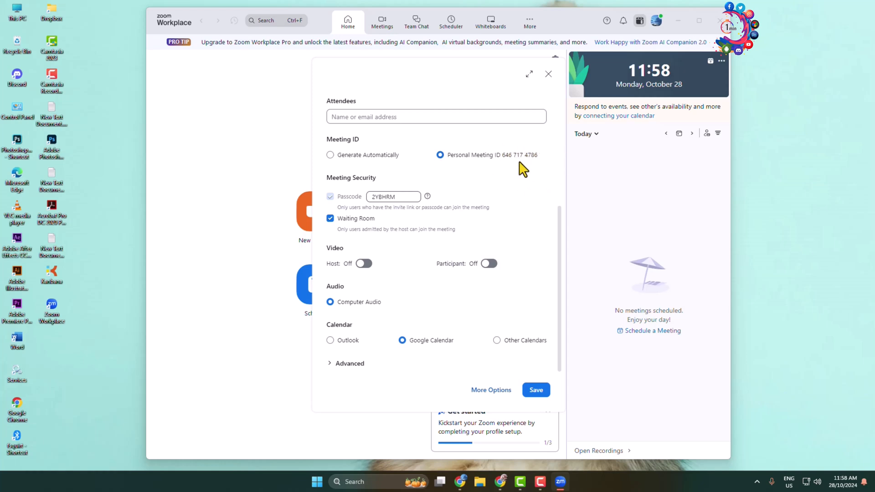
click(393, 196)
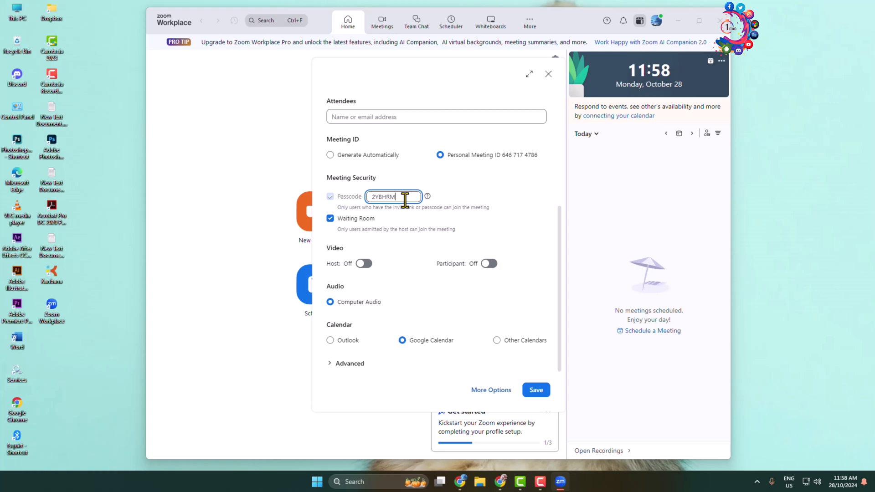
click(330, 218)
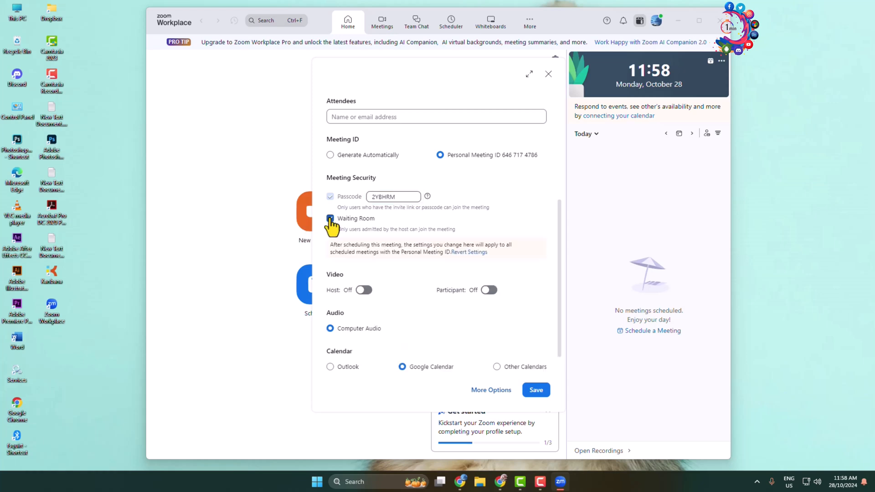
click(329, 218)
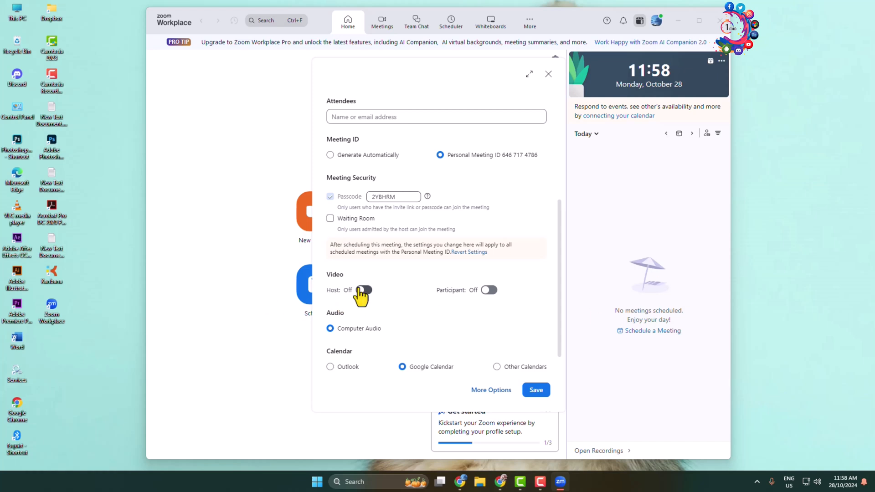
Step: Leave host video off at start and set participant video to on
click(363, 290)
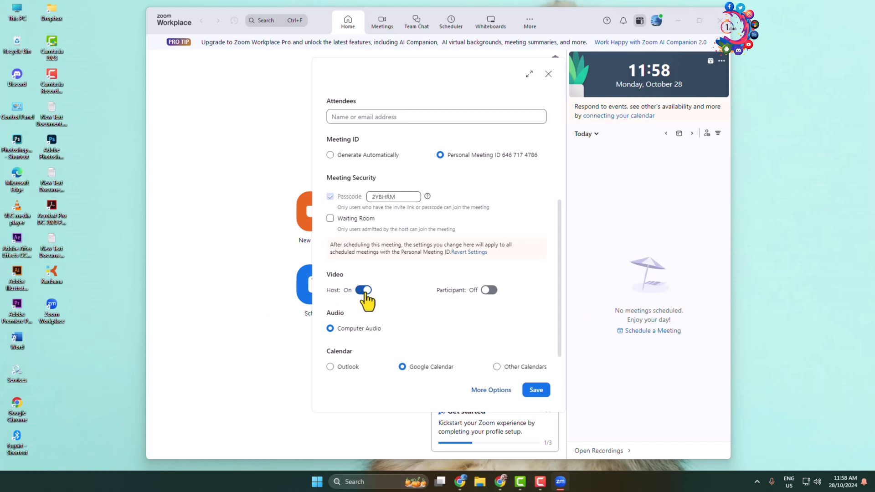
click(363, 290)
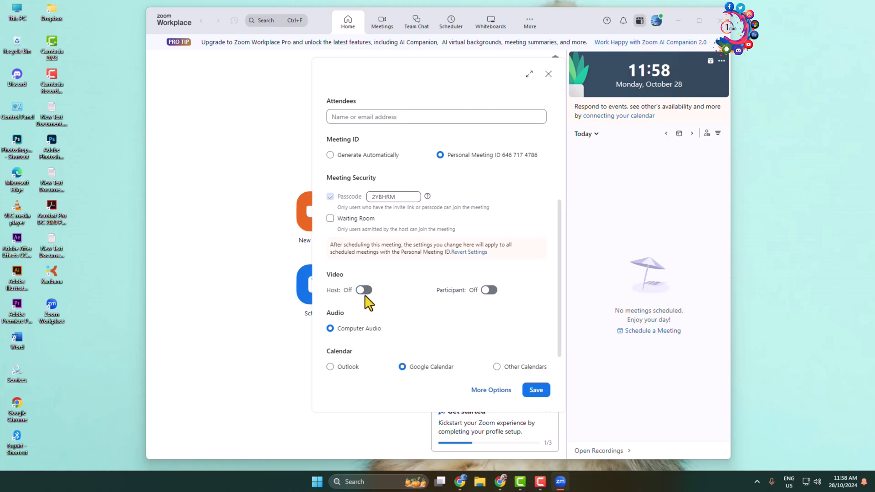
mouse_move(496, 302)
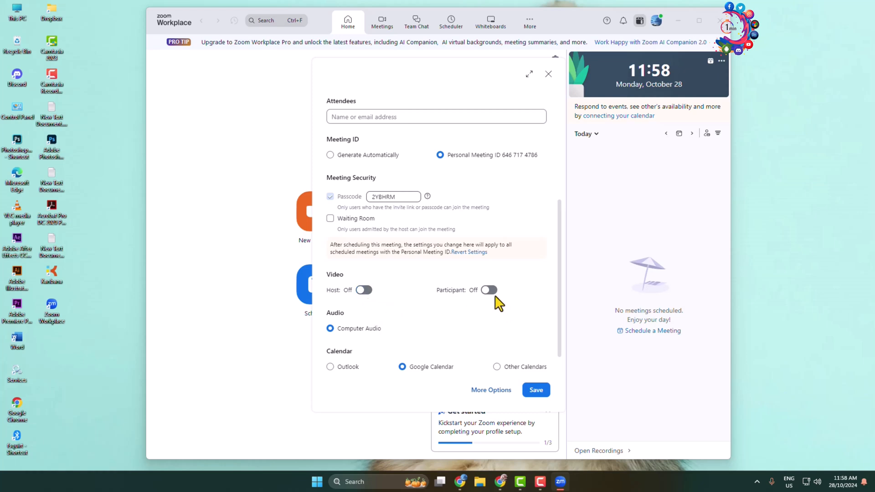
click(488, 290)
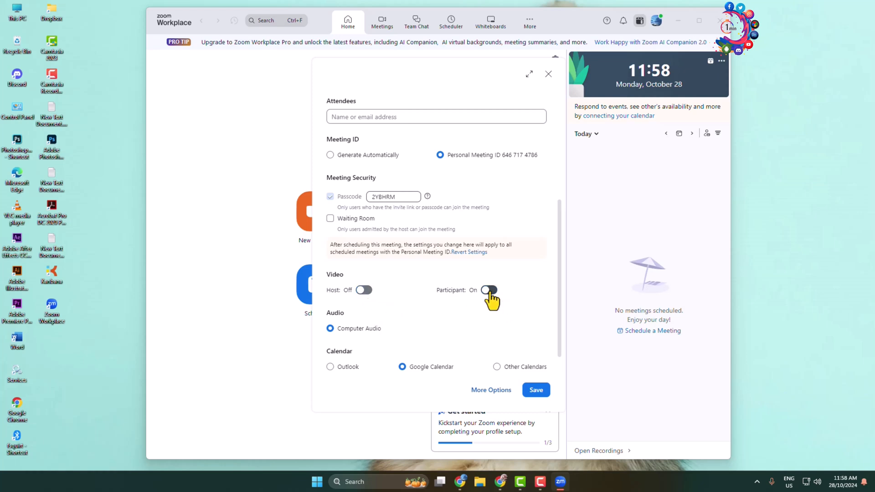
click(489, 290)
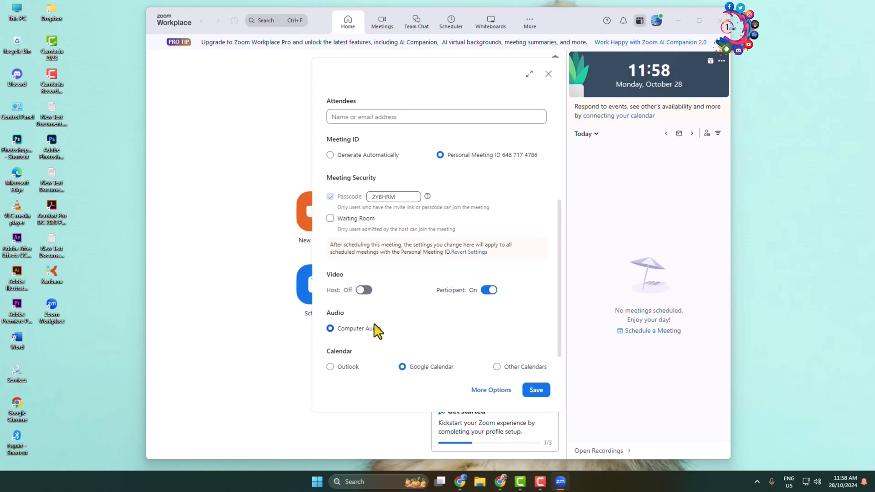
mouse_move(374, 333)
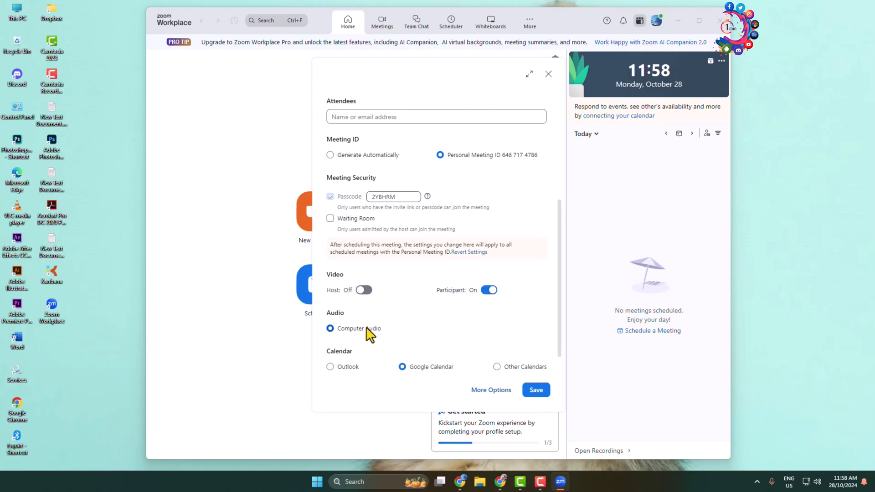
Step: Choose Google Calendar as the meeting's calendar after briefly selecting Outlook
scroll(down, 3)
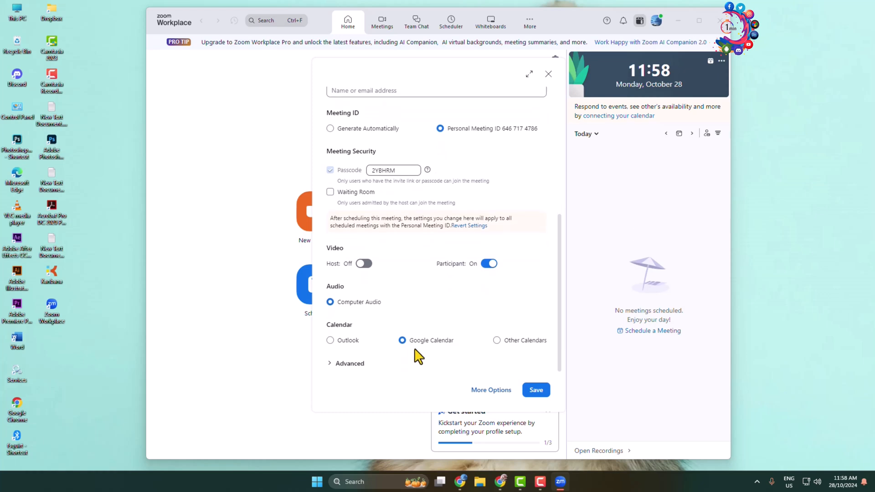
mouse_move(387, 352)
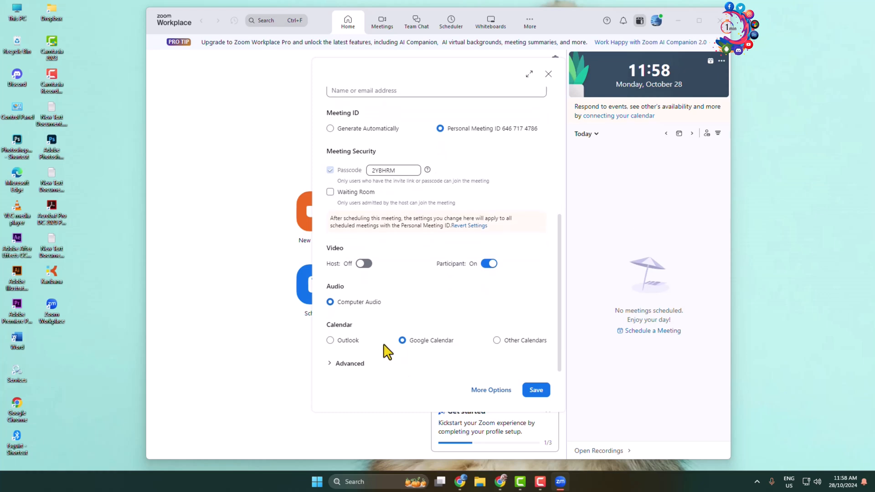
mouse_move(381, 384)
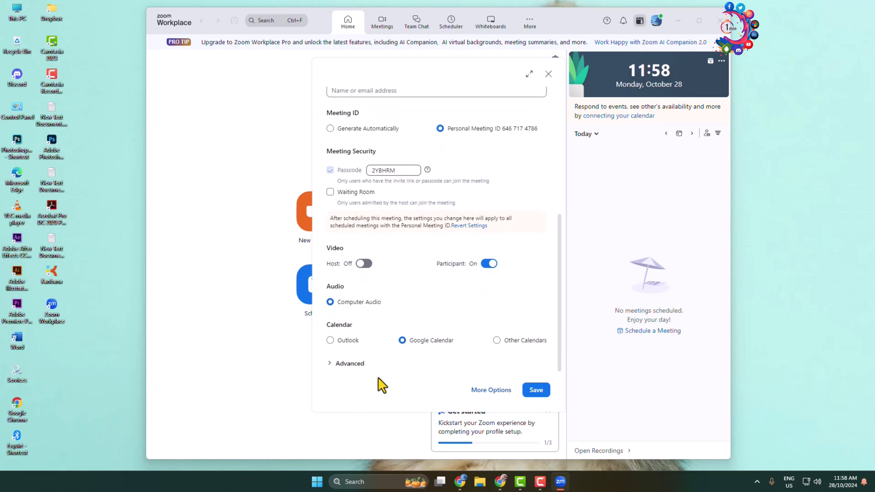
click(330, 340)
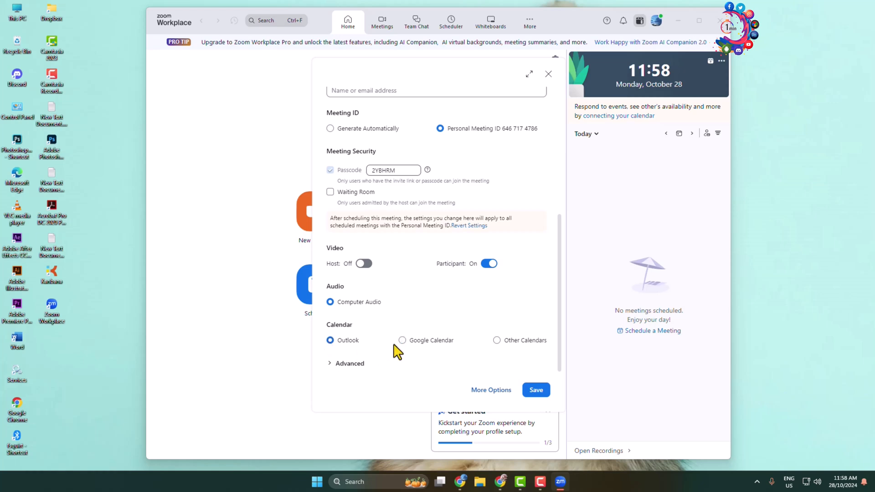
mouse_move(511, 346)
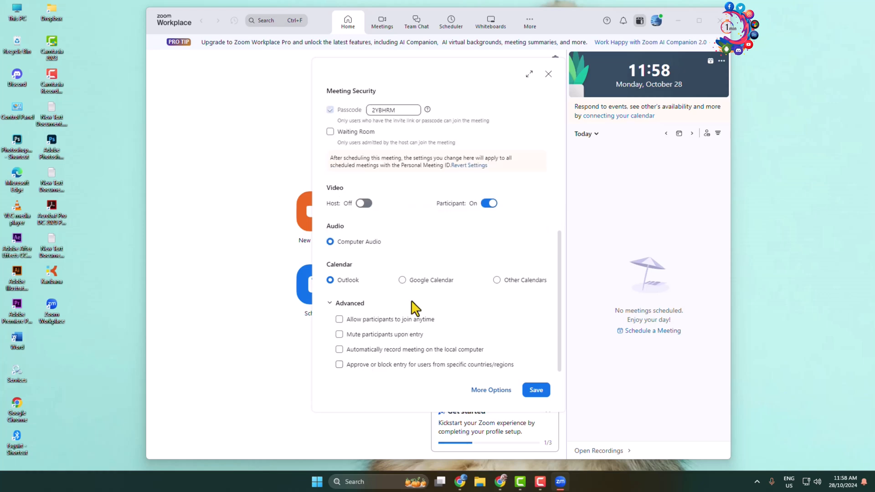
click(402, 280)
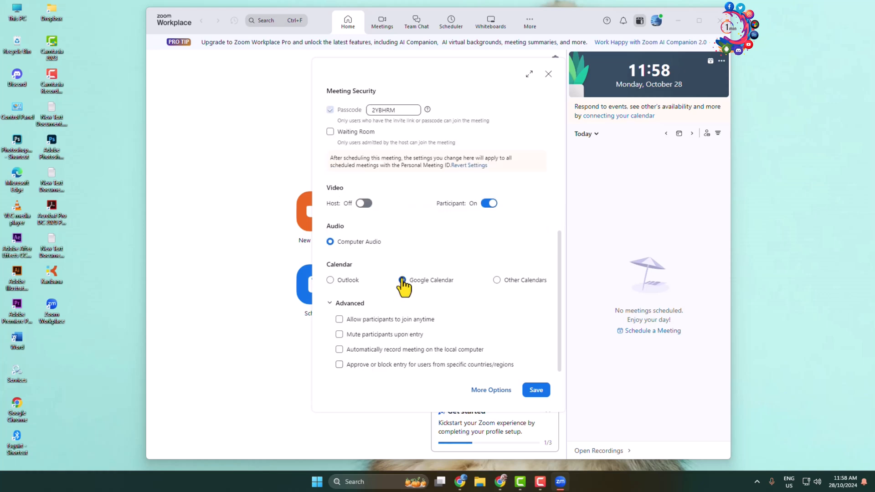
click(402, 280)
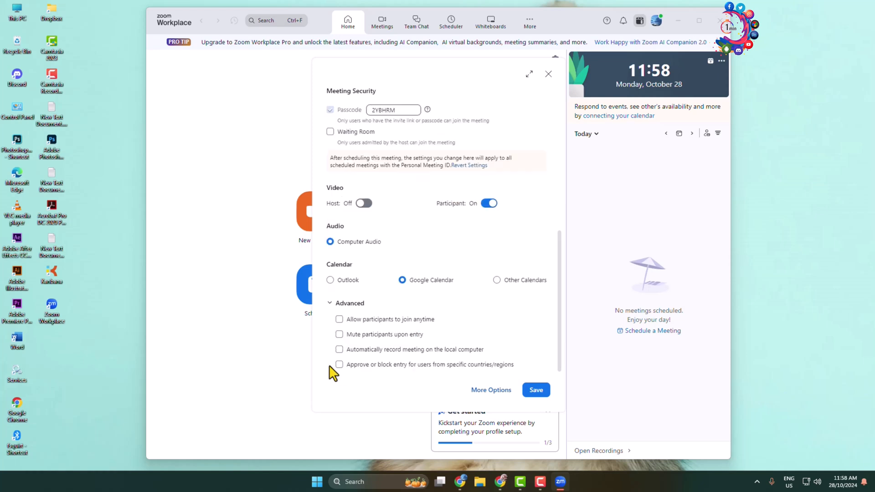
mouse_move(343, 335)
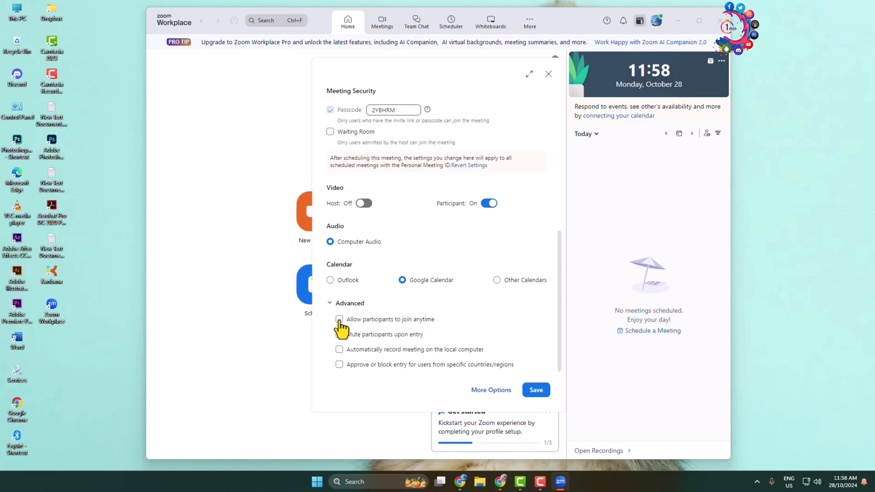
Step: Allow participants to join anytime, mute them on entry, and save the scheduled meeting
click(339, 319)
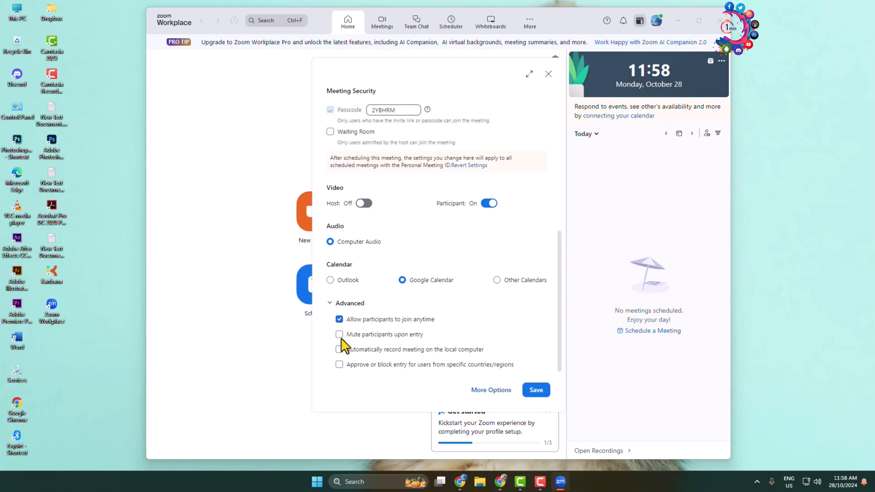
click(339, 334)
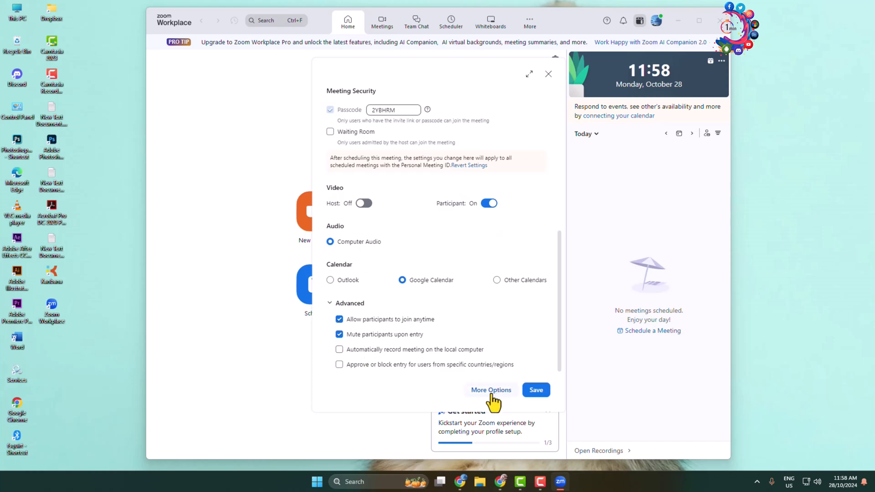
click(490, 390)
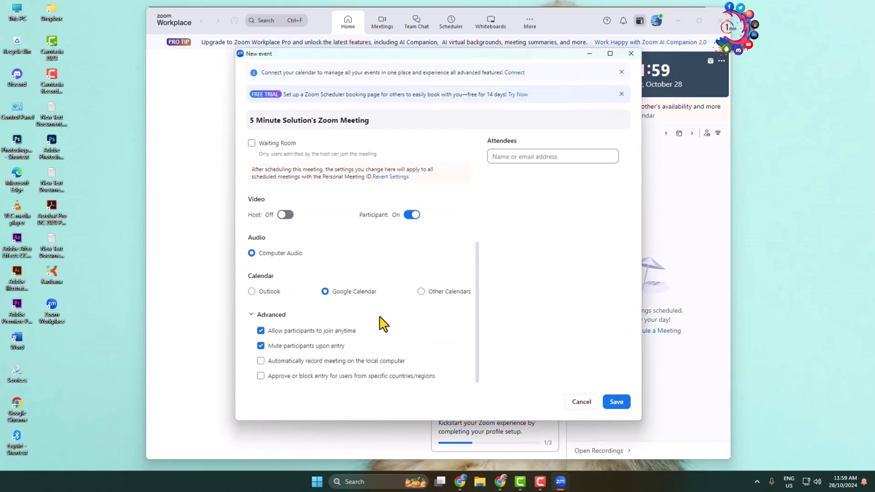
click(616, 402)
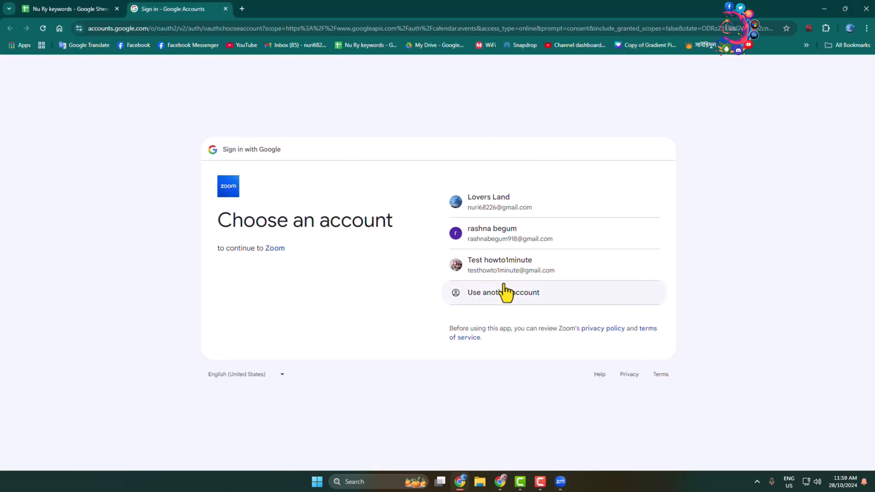
mouse_move(436, 262)
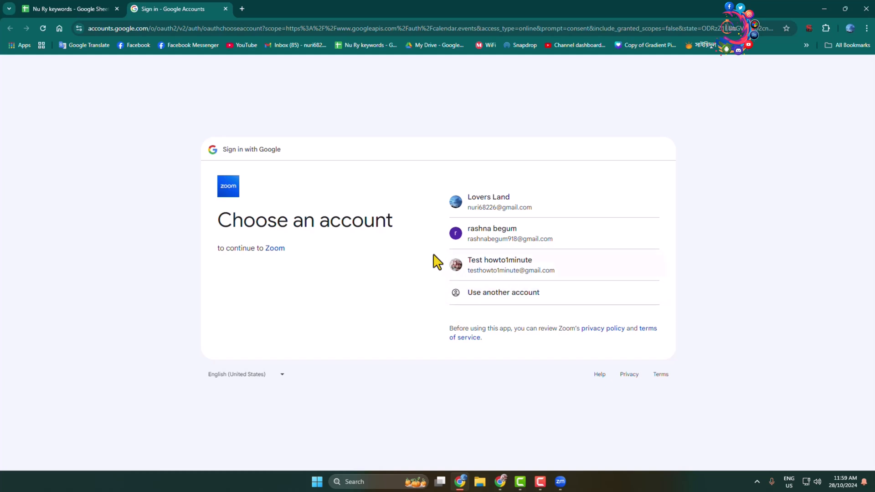
mouse_move(399, 200)
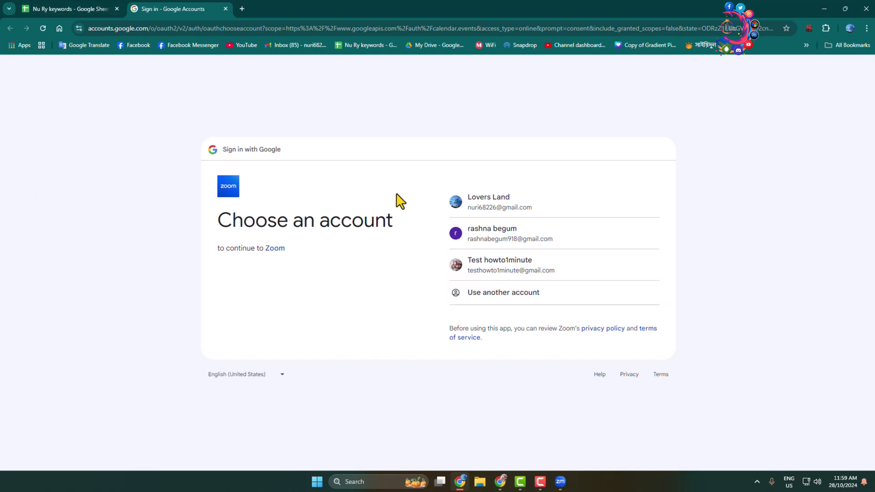
Step: Grant Zoom calendar access with the test Google account and dismiss the dark mode prompt
click(499, 265)
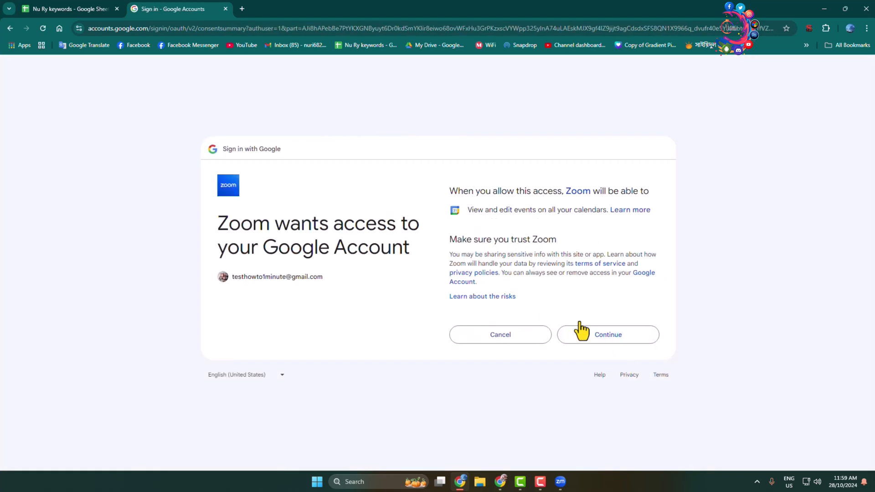
mouse_move(582, 317)
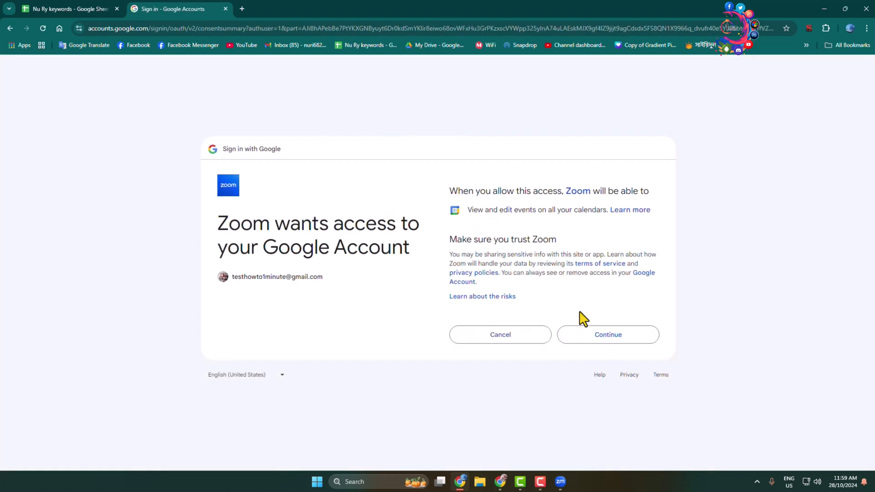
click(608, 334)
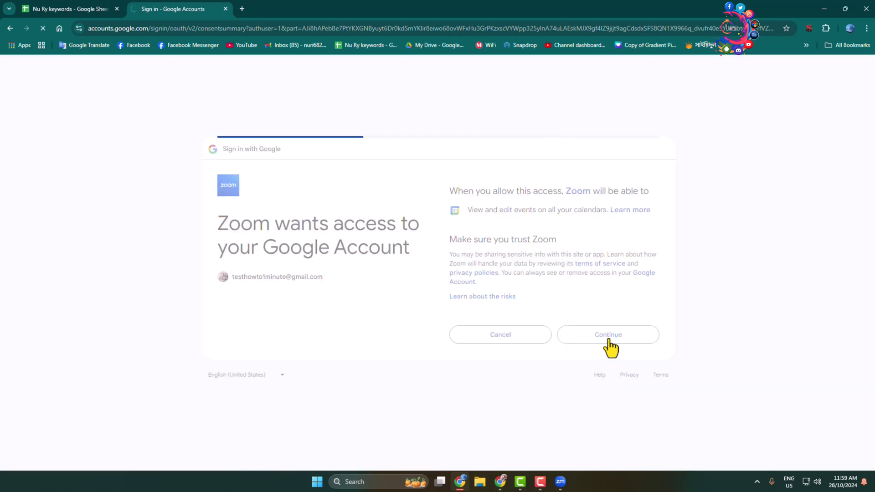
click(607, 334)
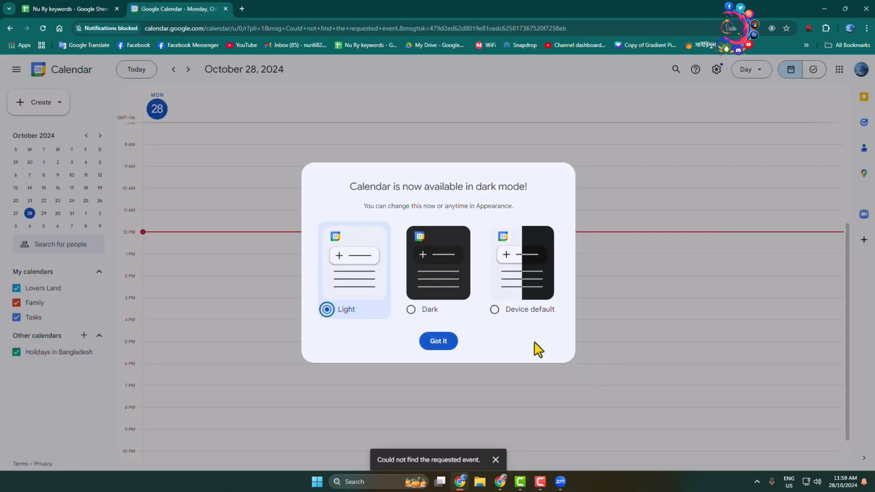
click(438, 341)
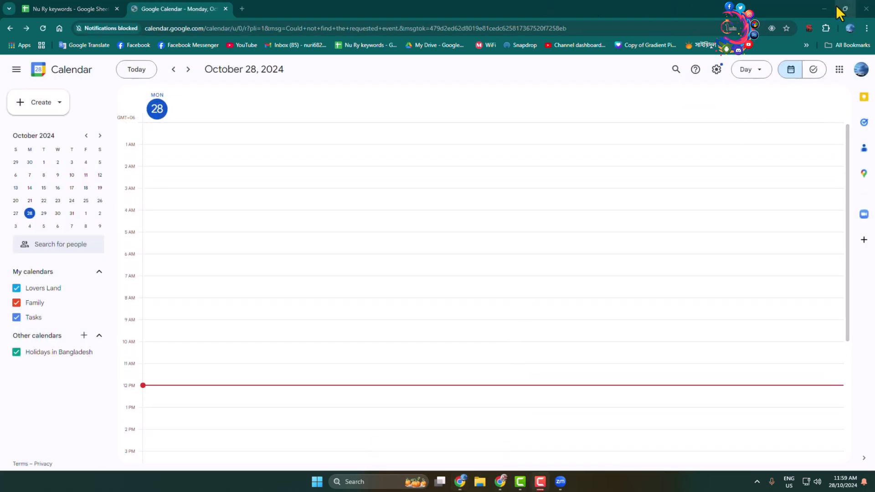
Step: Return to Zoom's home screen and check the new meeting's options menu in the Today panel
click(559, 481)
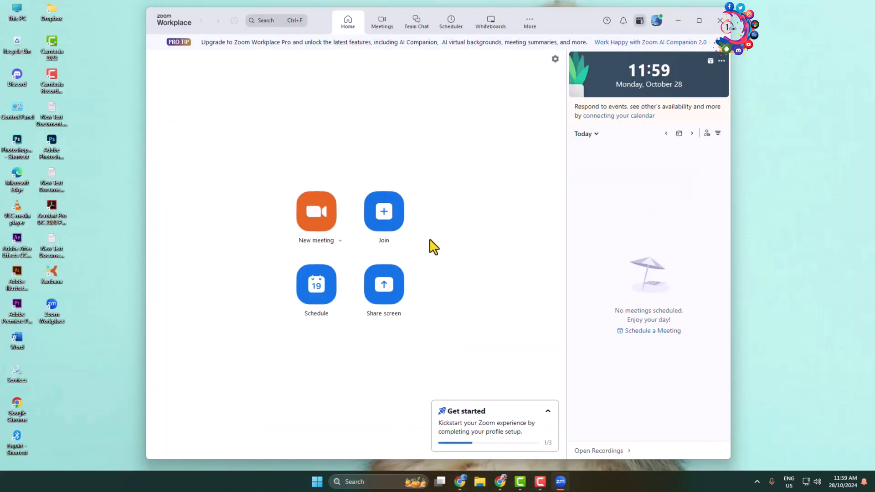
mouse_move(441, 239)
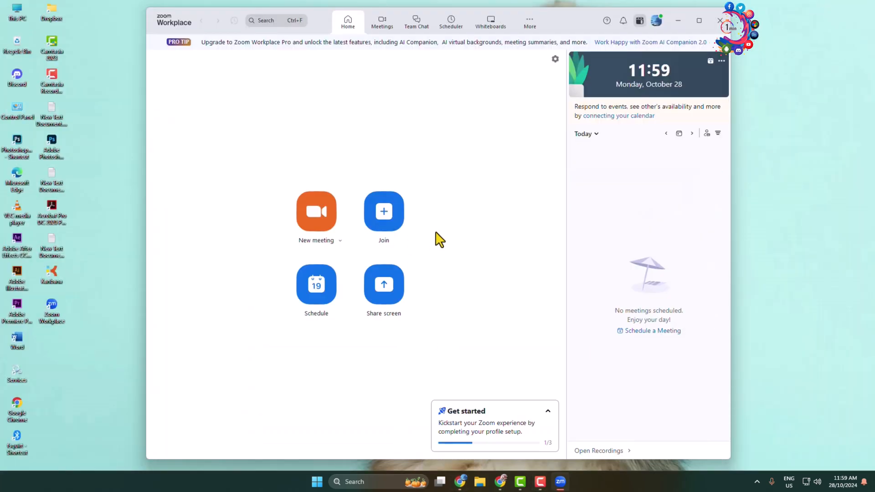
mouse_move(334, 302)
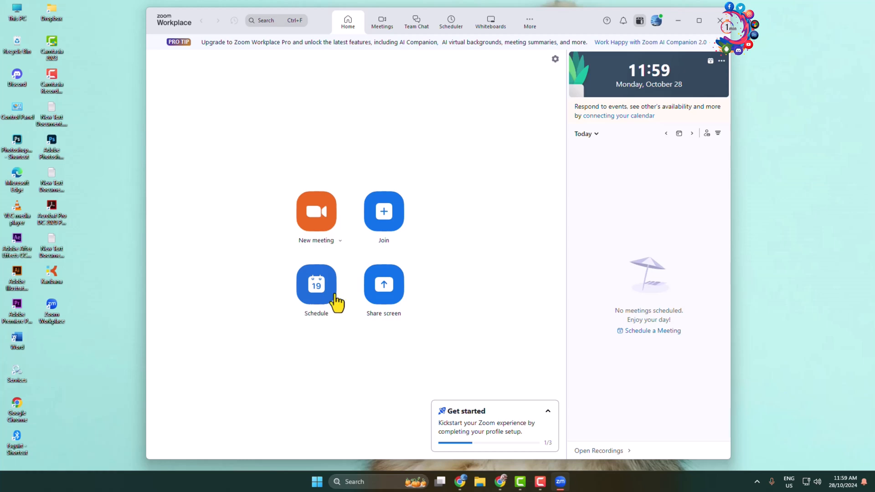
mouse_move(452, 295)
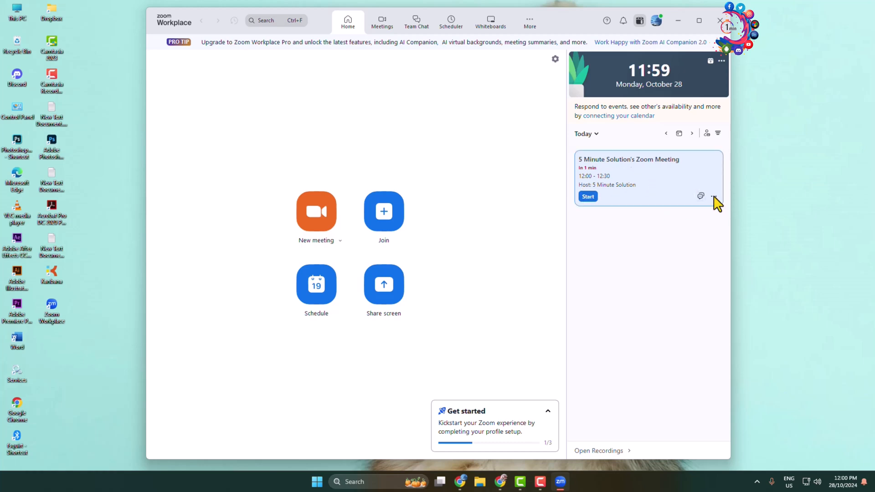
click(714, 197)
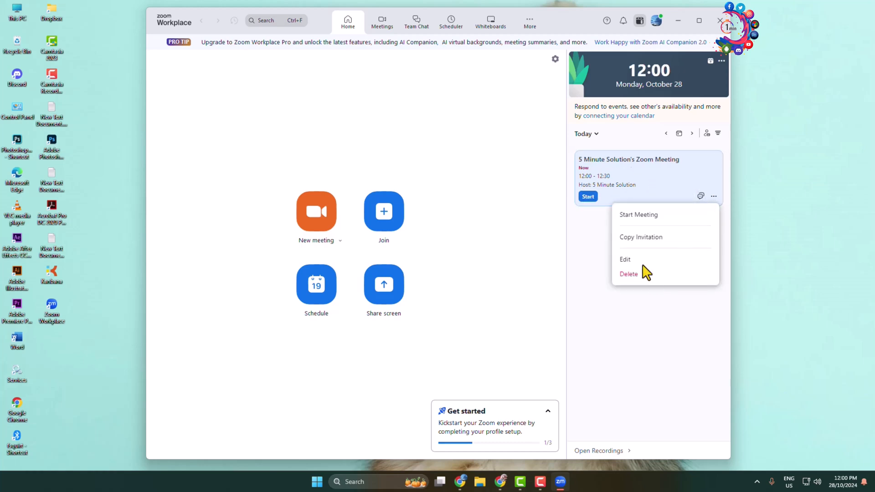
click(610, 217)
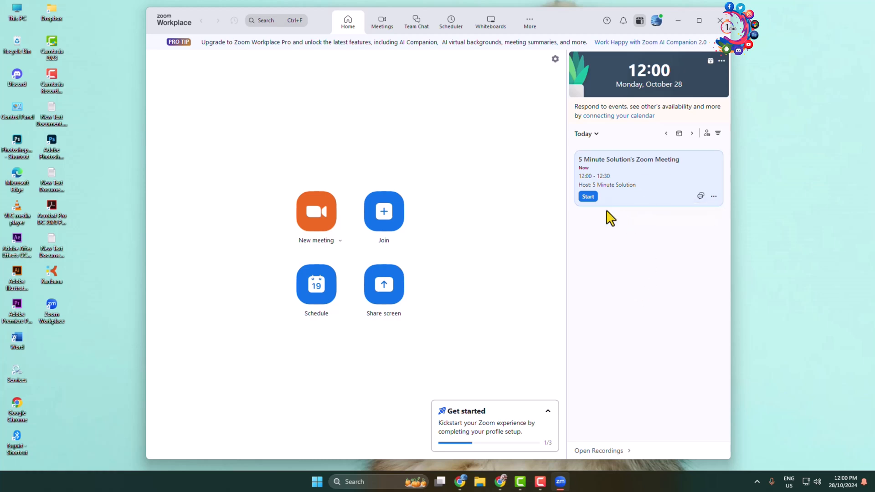
mouse_move(579, 199)
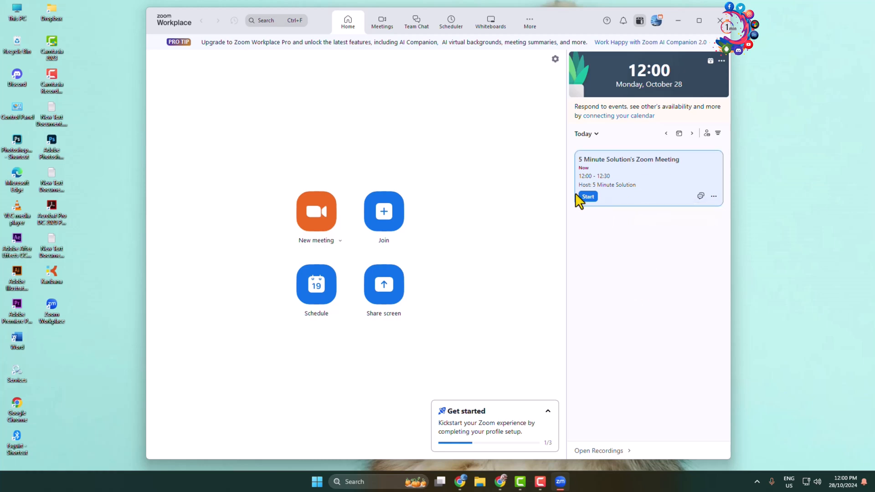